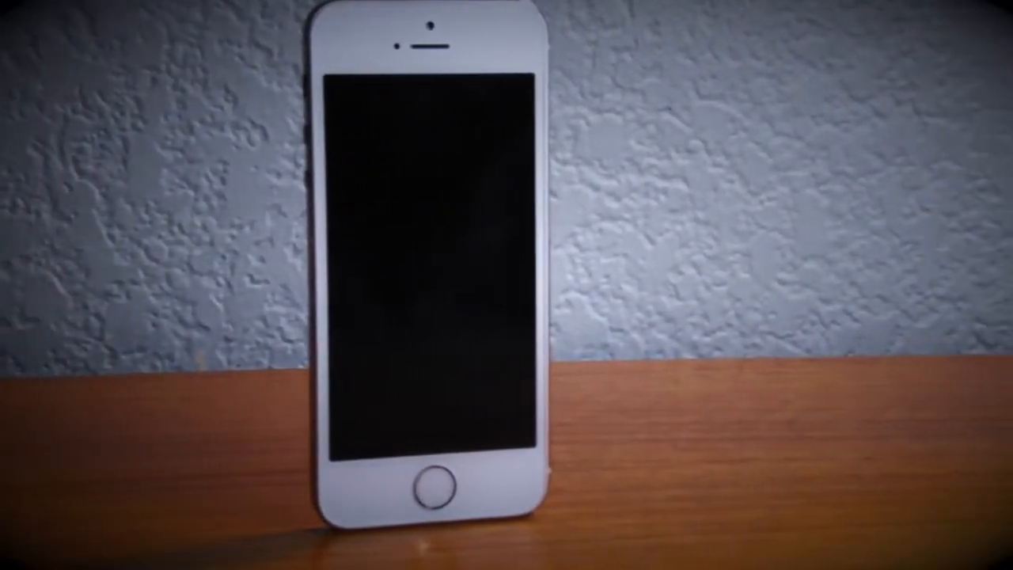
Scroll through the About screen's model, serial and Wi‑Fi details, then wake the lock screen showing 6:38.
left_click(424, 488)
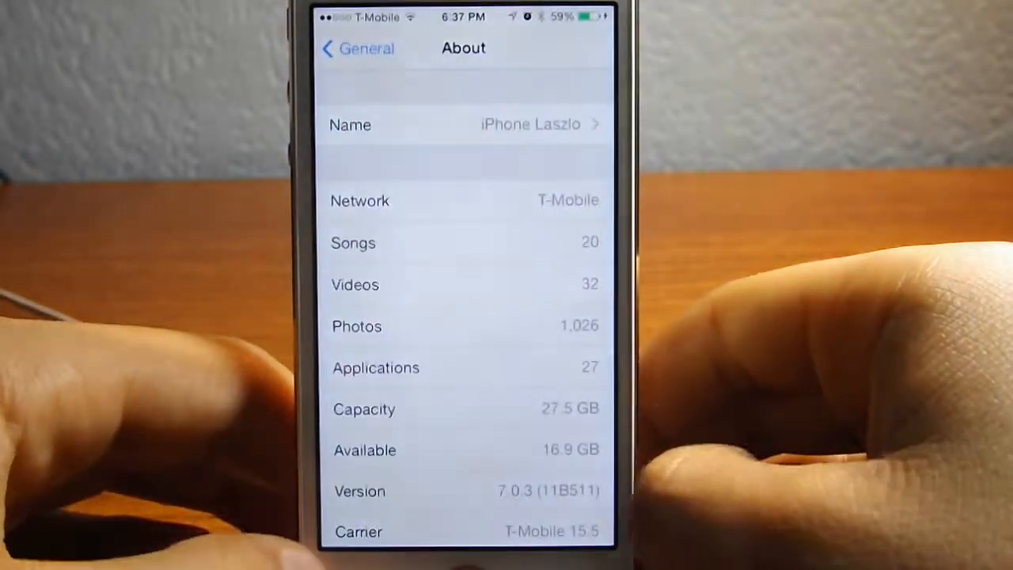
scroll("up", 3)
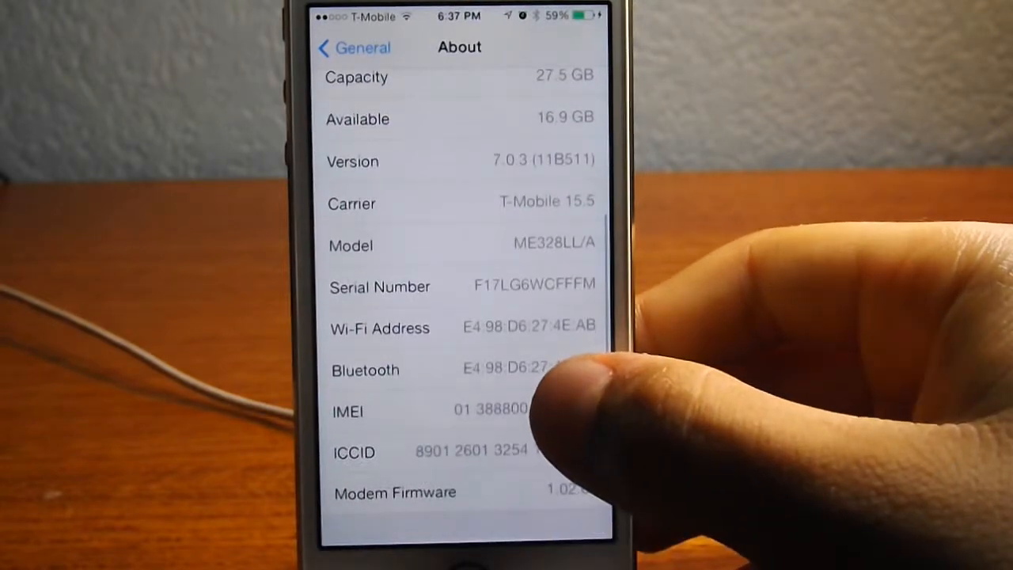
scroll("down", 3)
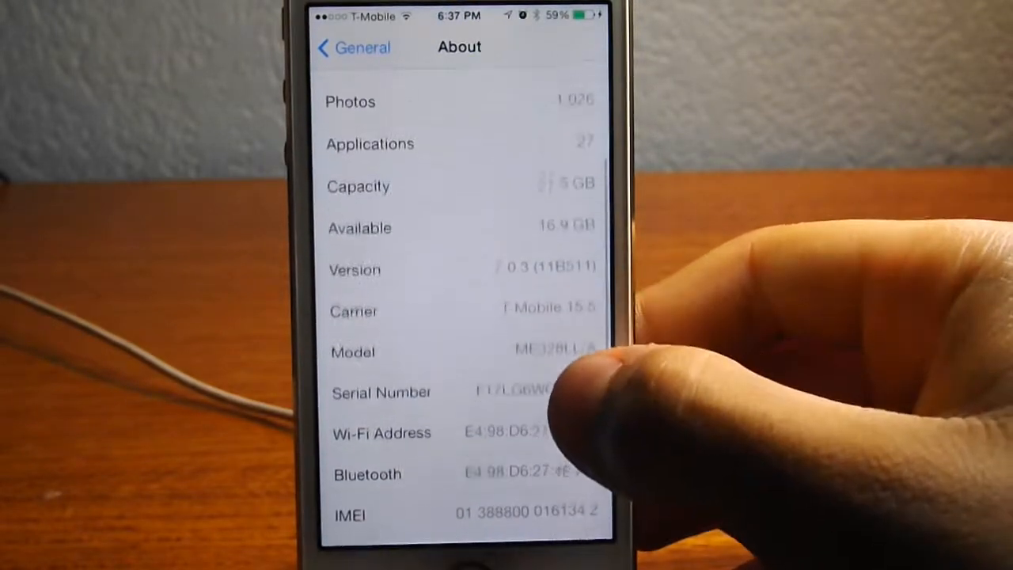
scroll("down", 3)
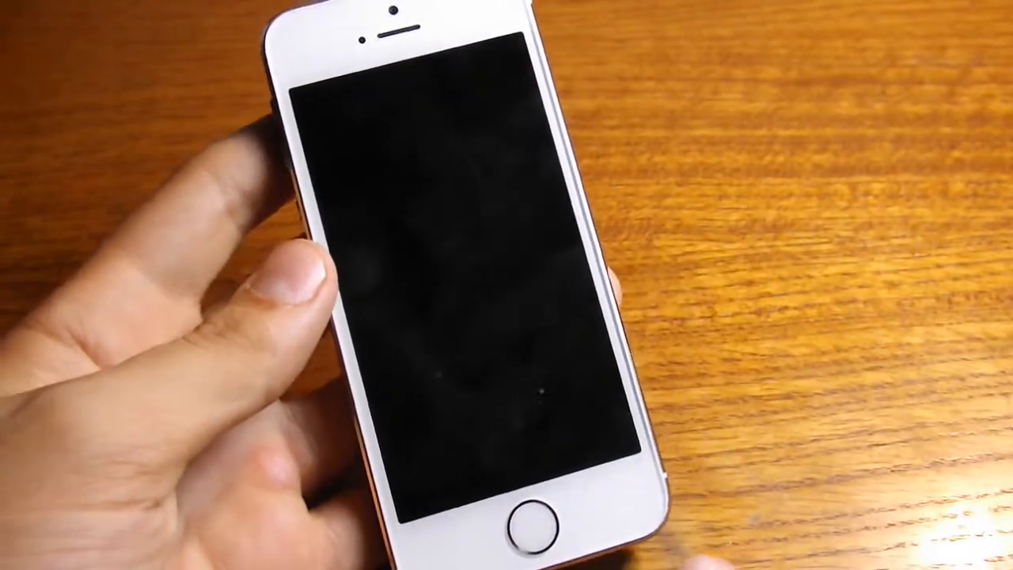
left_click(535, 515)
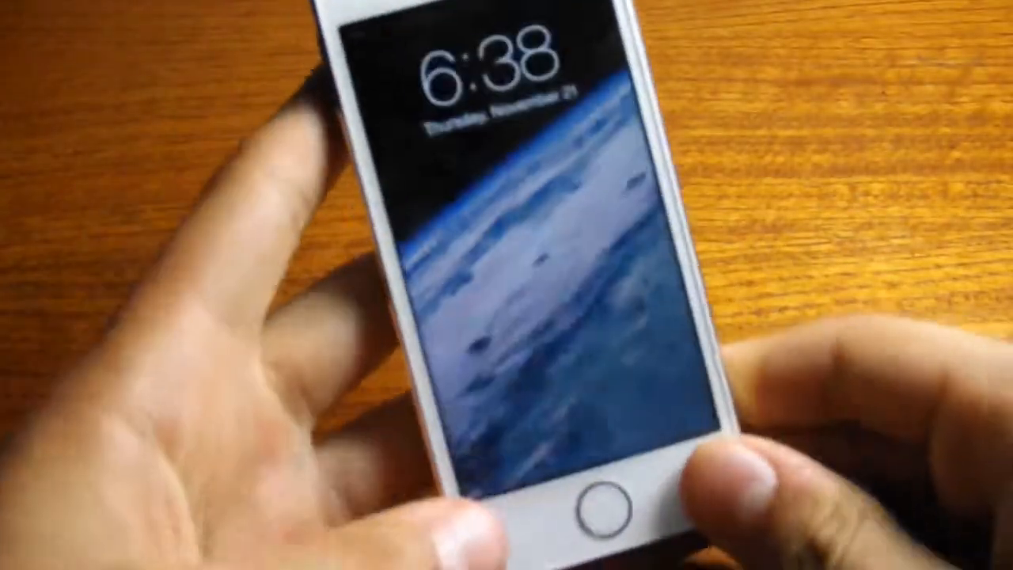